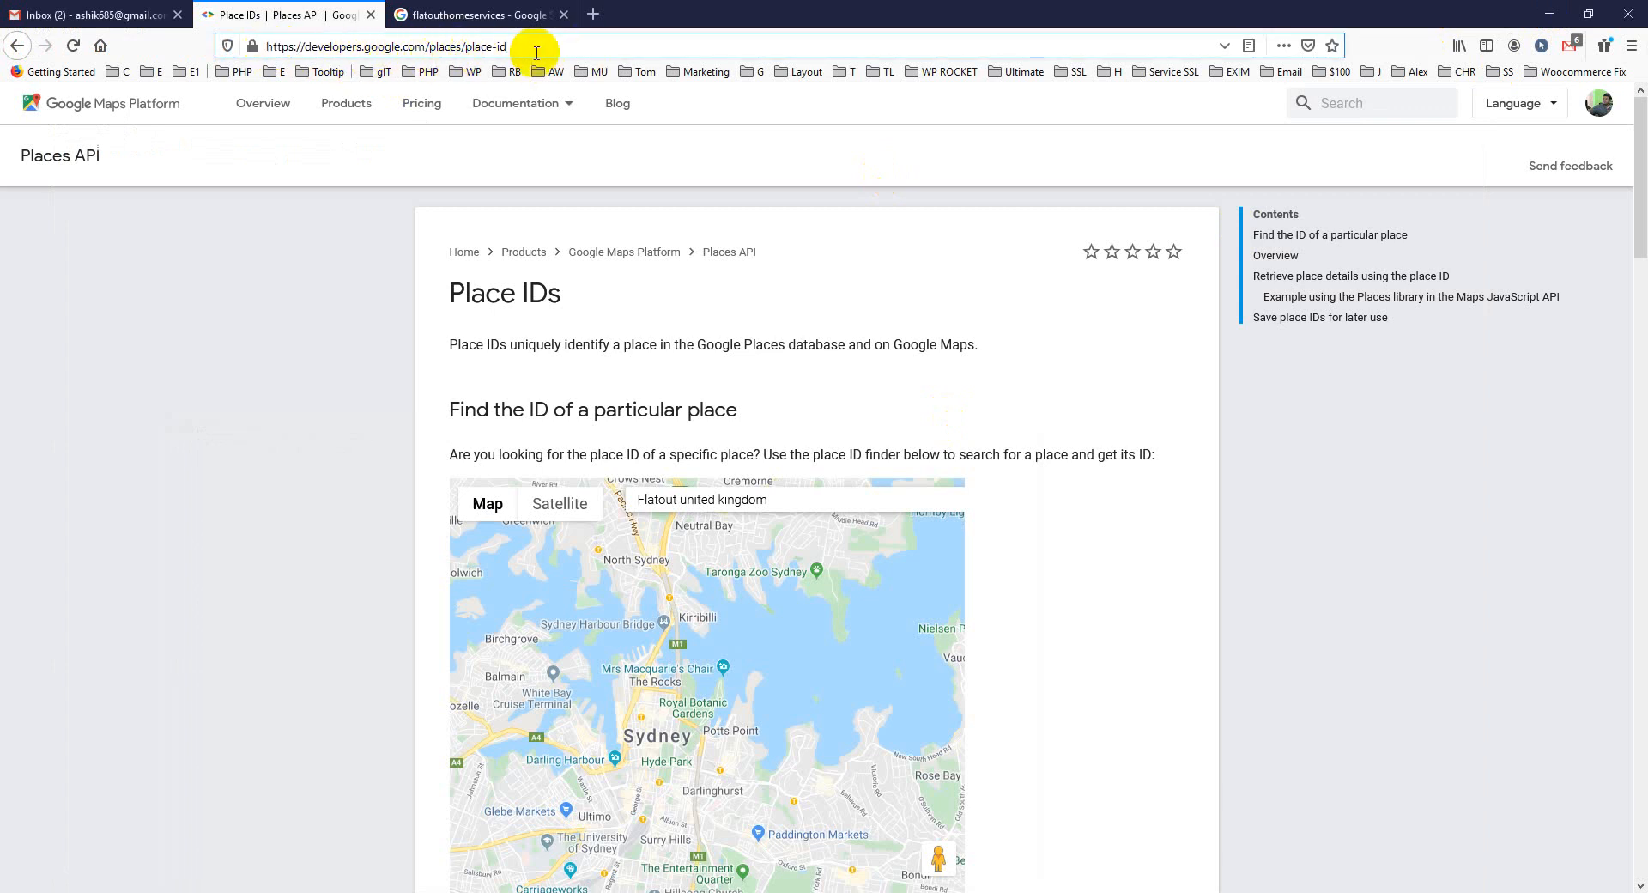
Search the place ID finder for 'Flatout united kingdom', pick Flatout Arcades Ltd, then return to the flatouthomeservices results.
{"action": "left_click", "coordinate": [700, 500]}
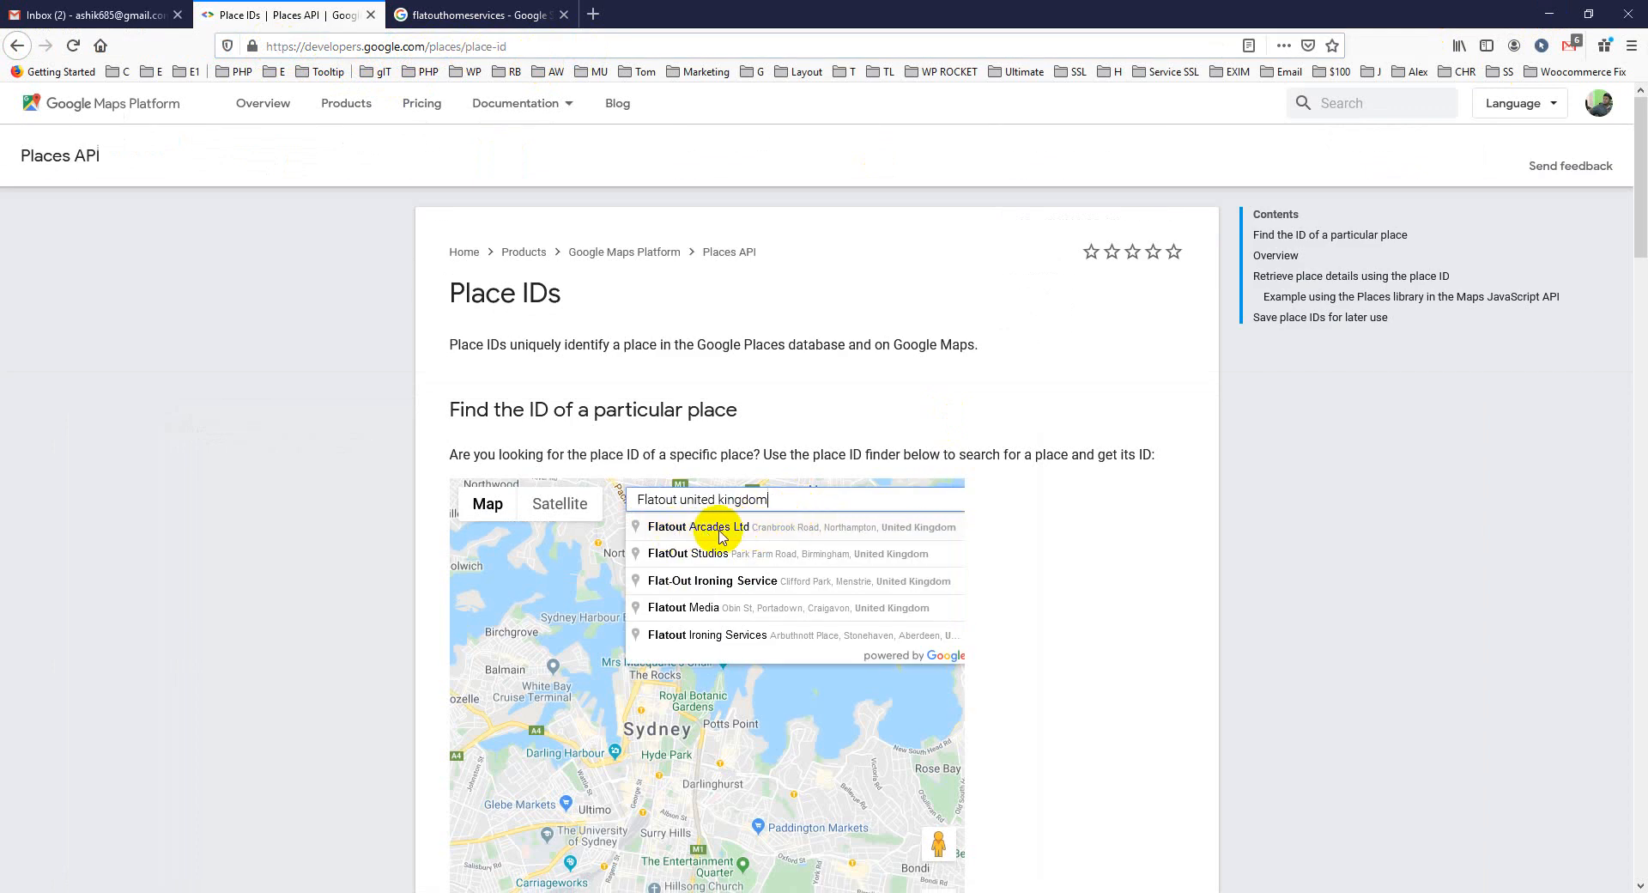
{"action": "left_click", "coordinate": [701, 527]}
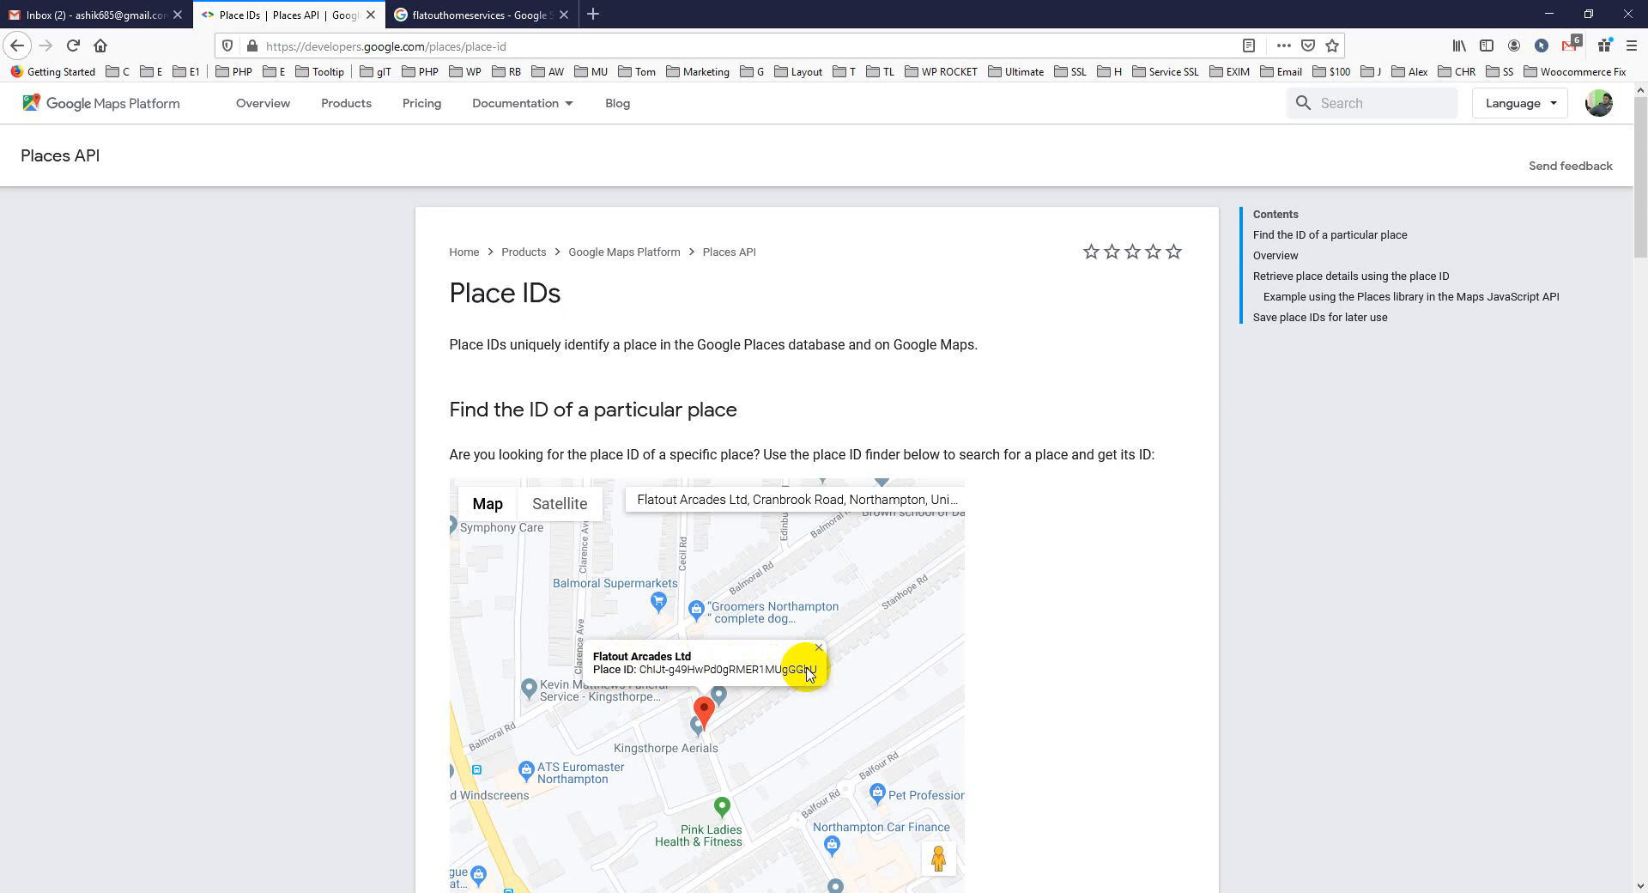
{"action": "left_click", "coordinate": [479, 15]}
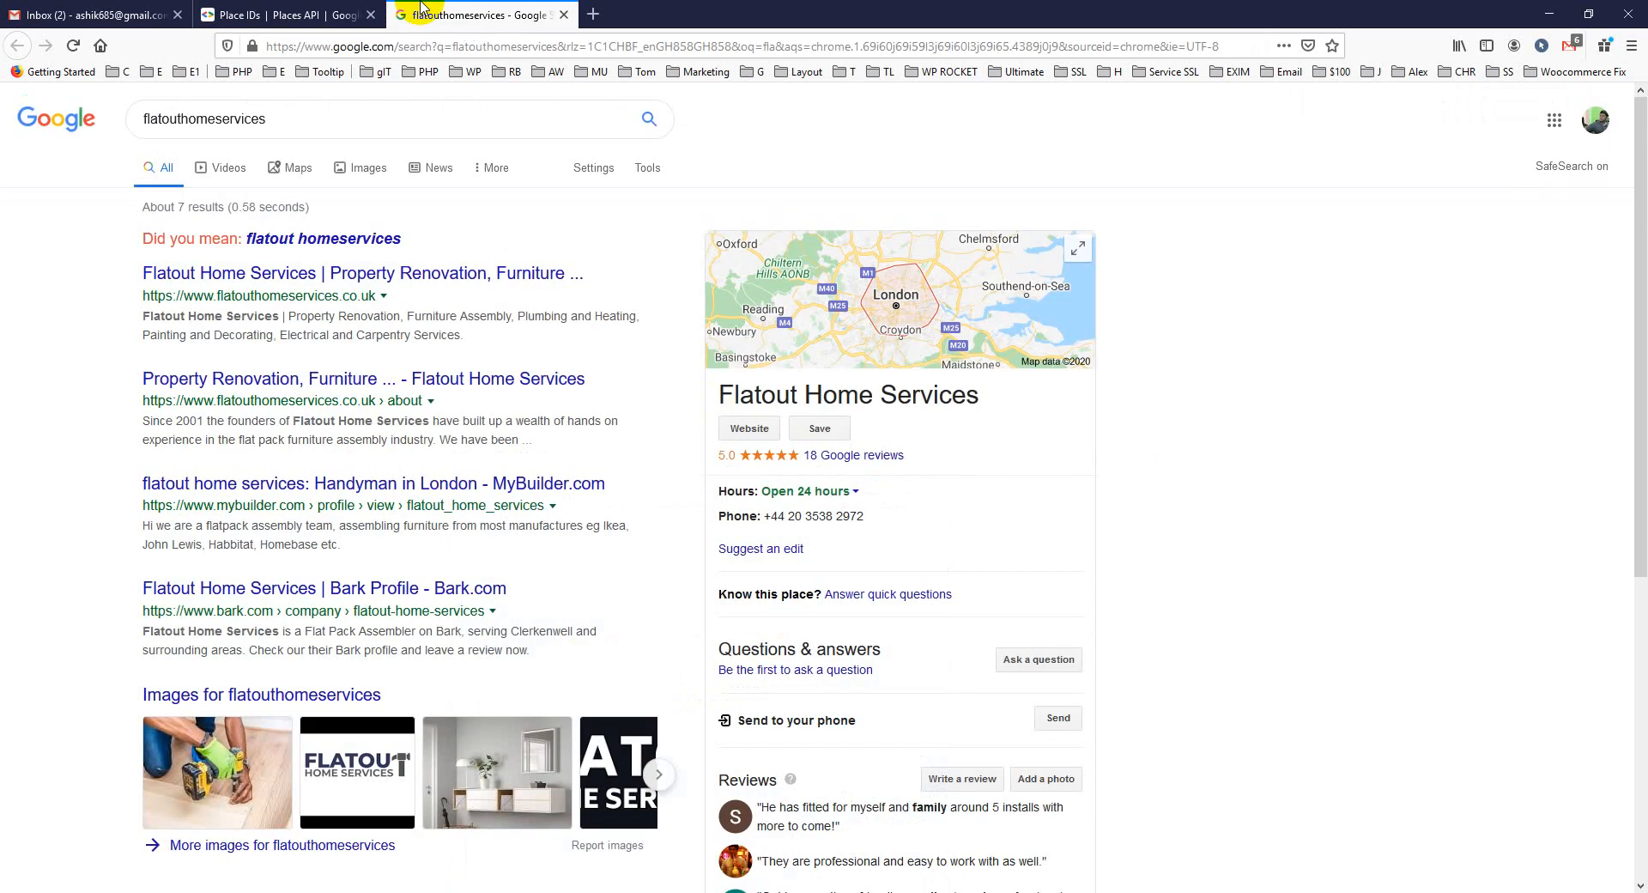
Scroll to the Flatout Home Services panel and bring up the context menu beside its Reviews section.
{"action": "scroll", "scroll_direction": "down", "scroll_amount": 3}
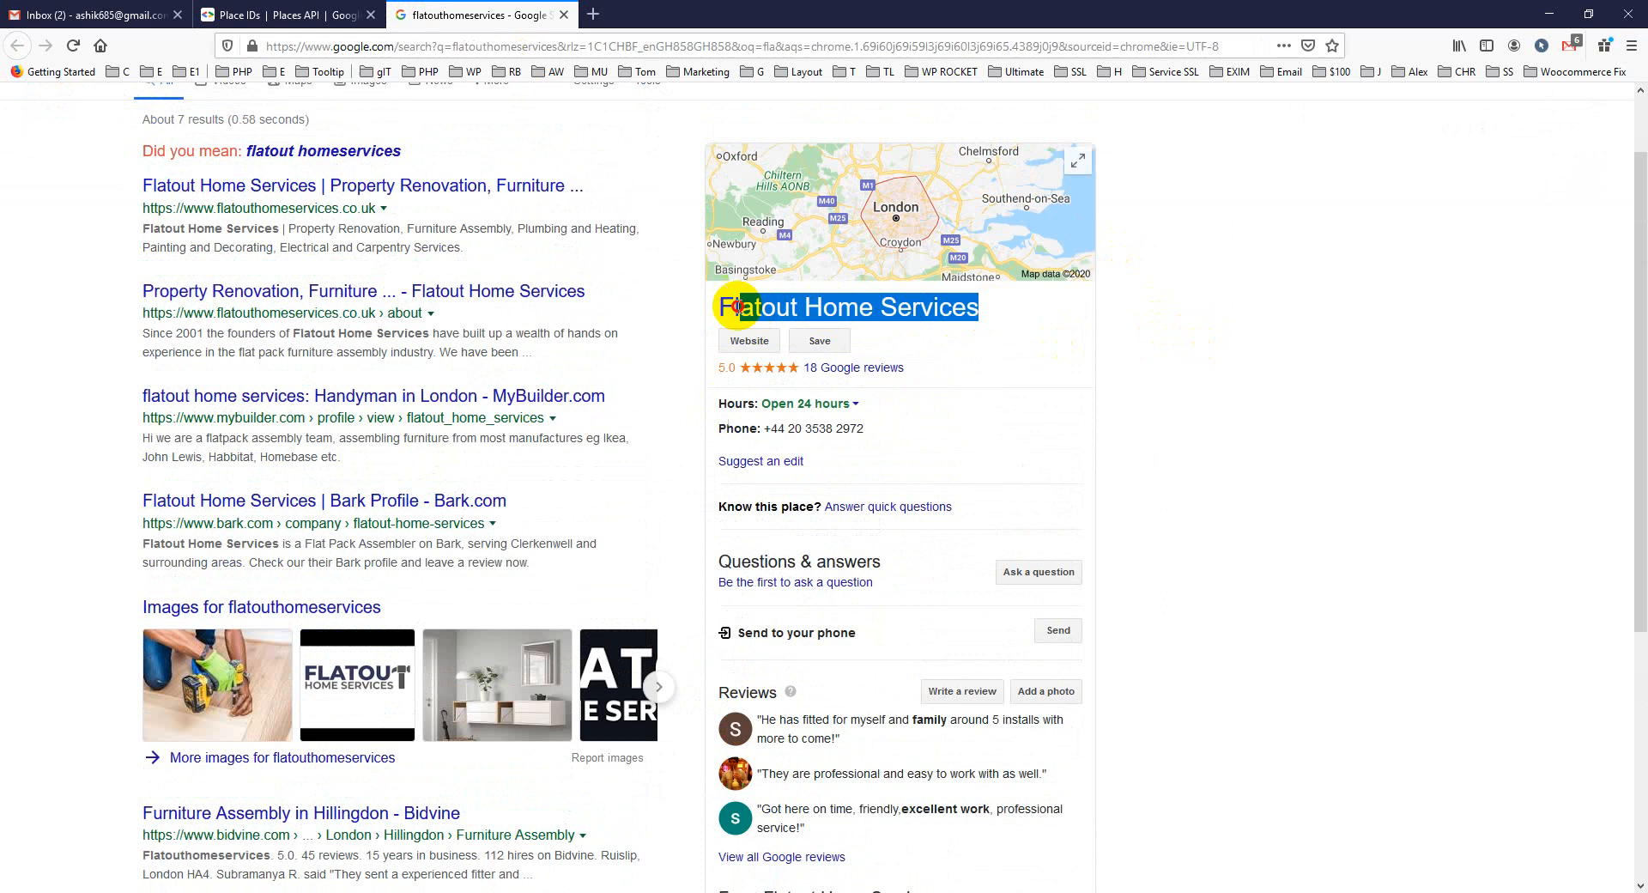
{"action": "scroll", "scroll_direction": "down", "scroll_amount": 3}
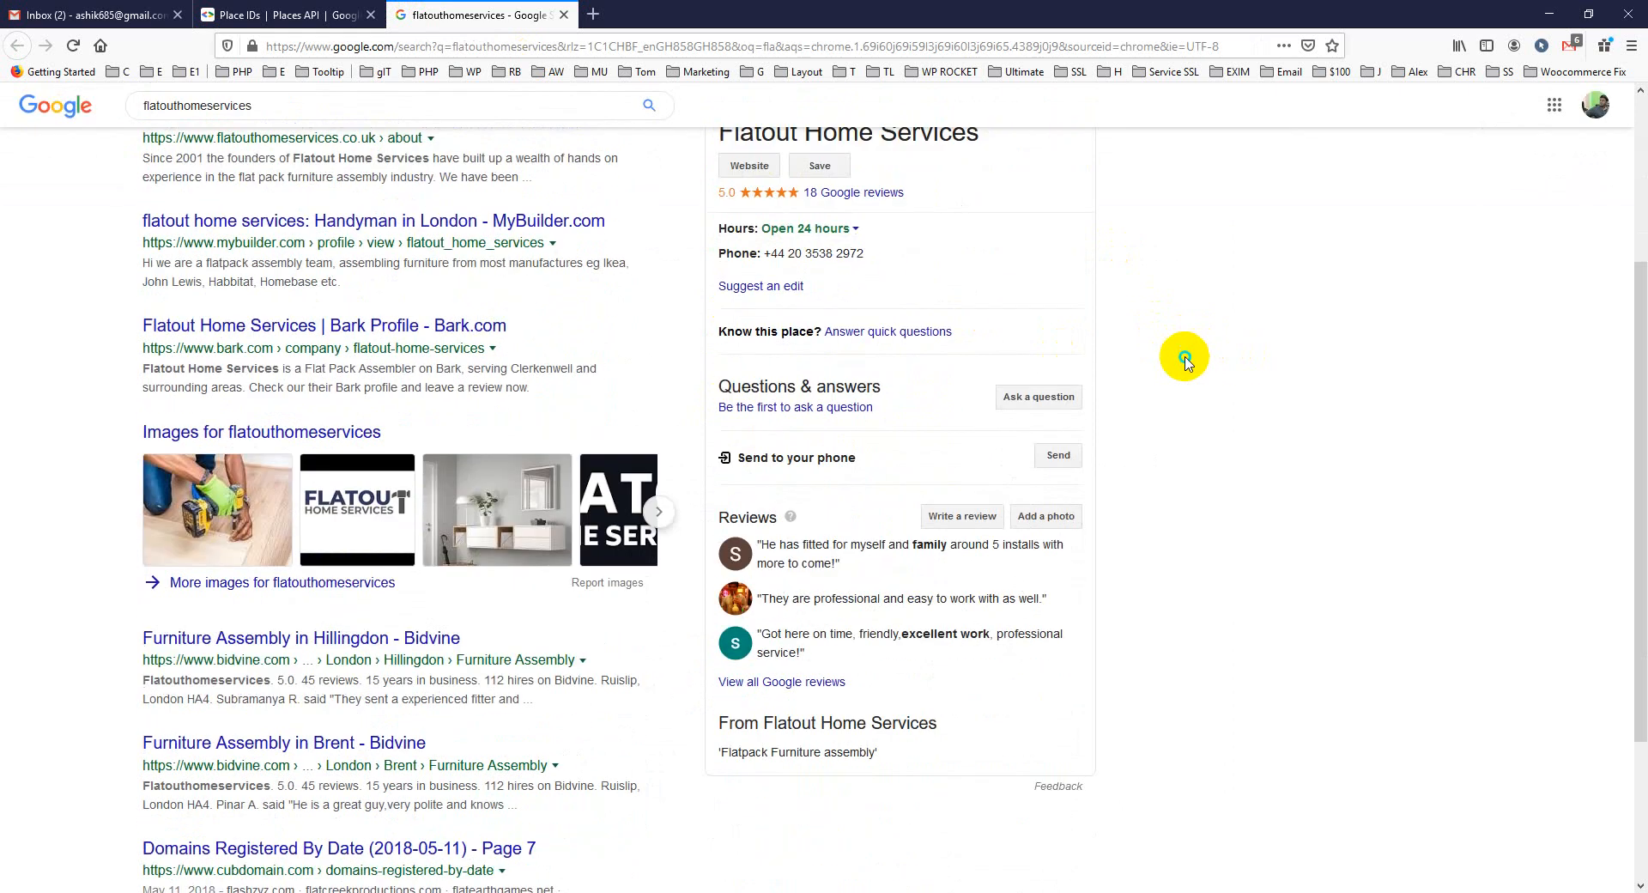
{"action": "right_click", "coordinate": [1185, 357]}
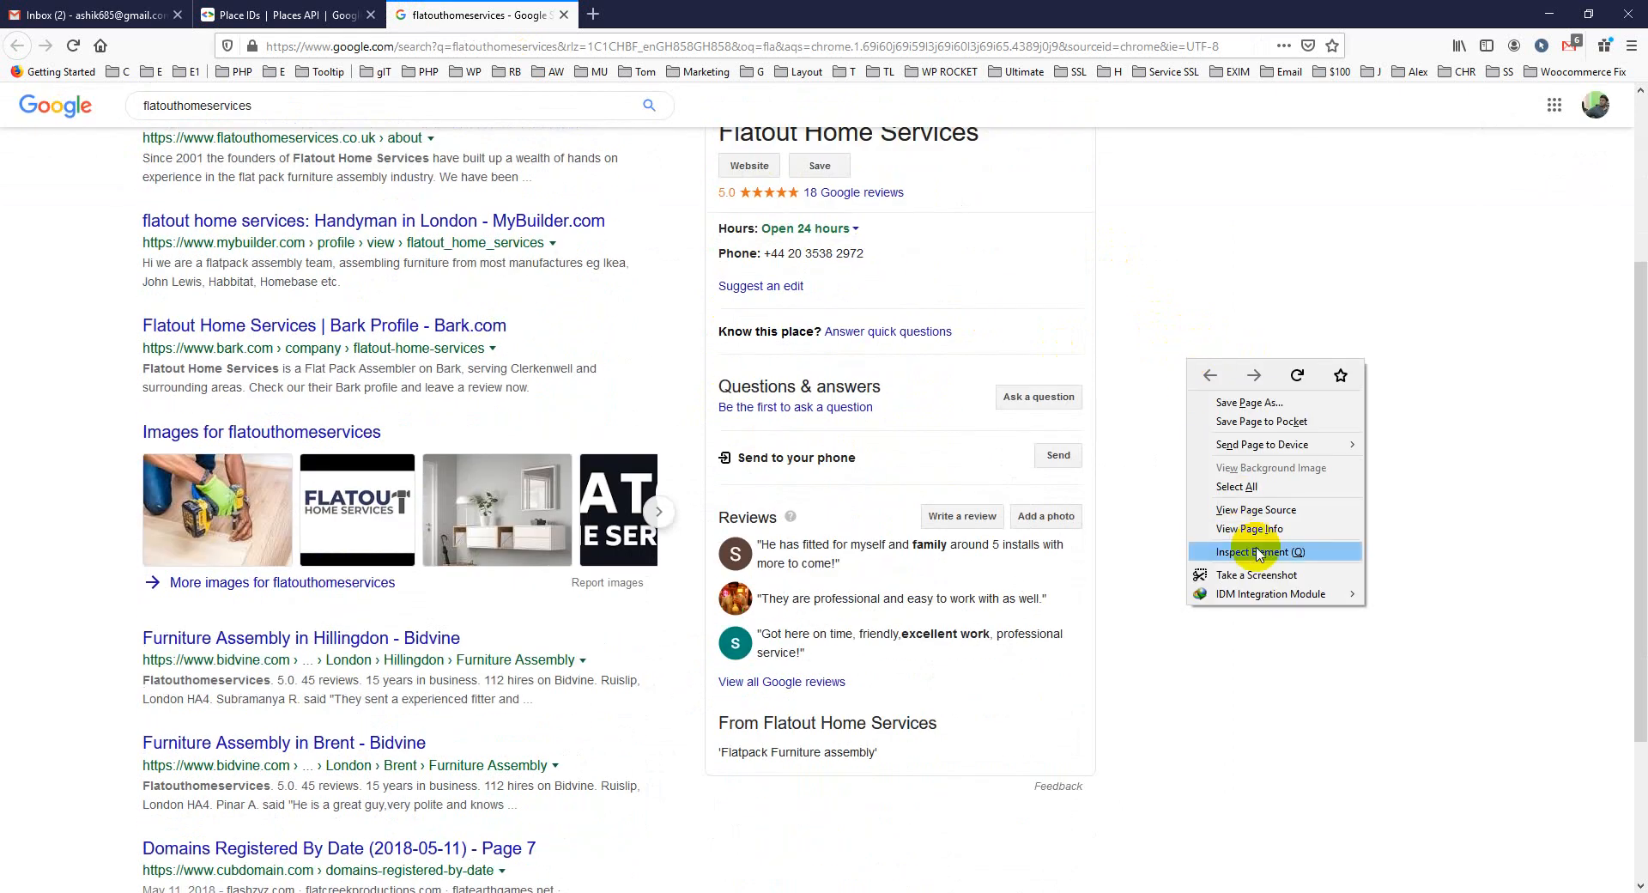
Inspect the write-review element to reveal its data-pid place ID attribute.
{"action": "left_click", "coordinate": [1255, 552]}
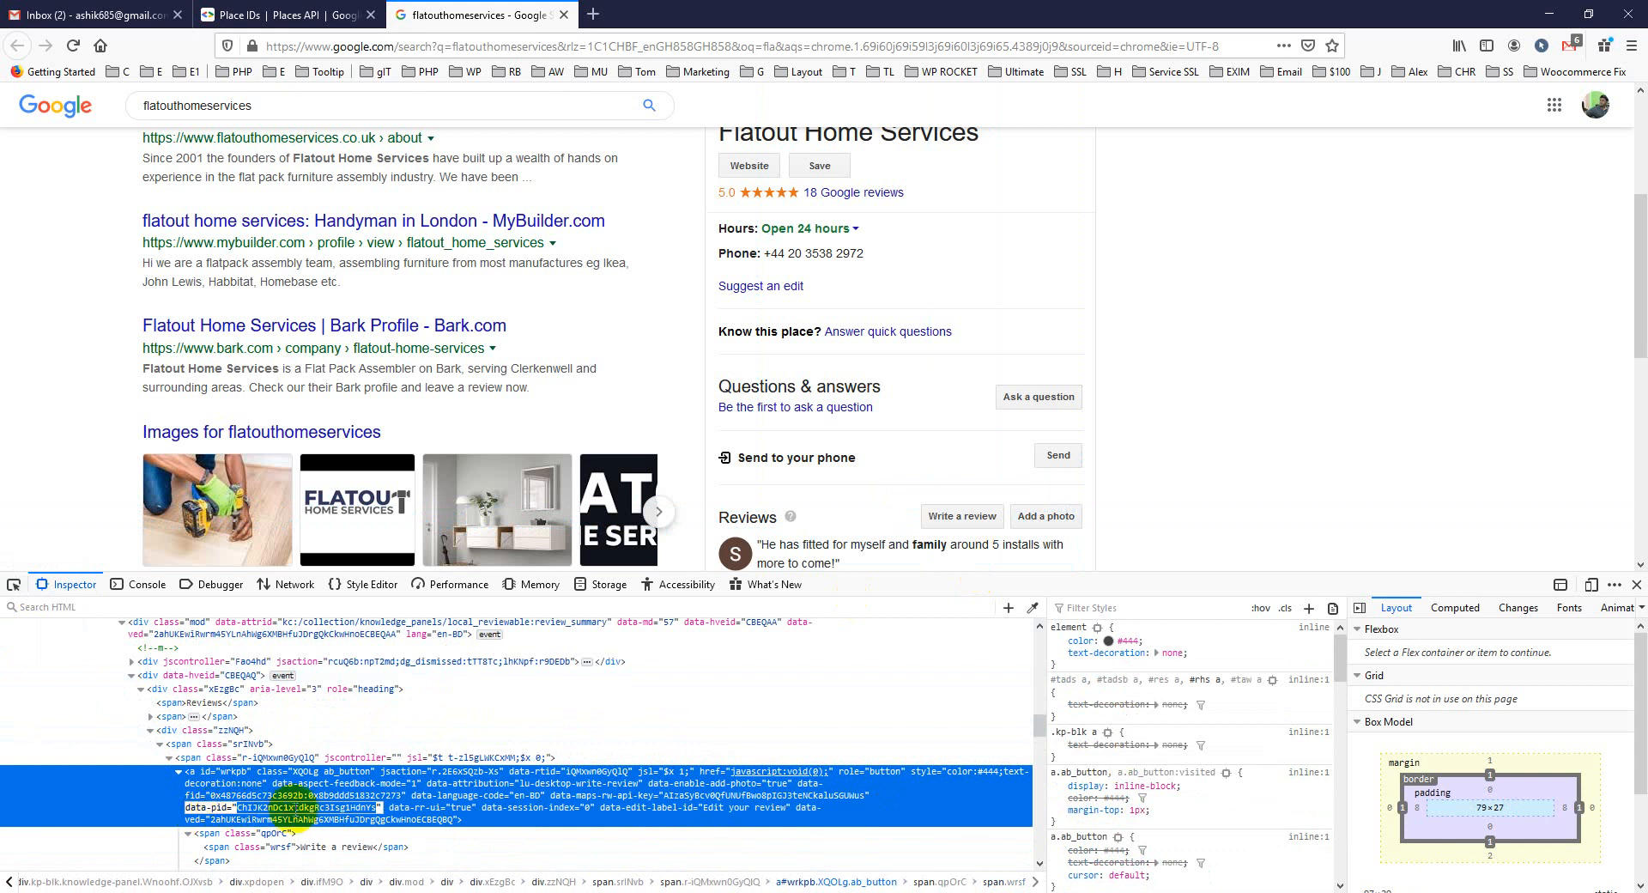
{"action": "mouse_move", "coordinate": [359, 729]}
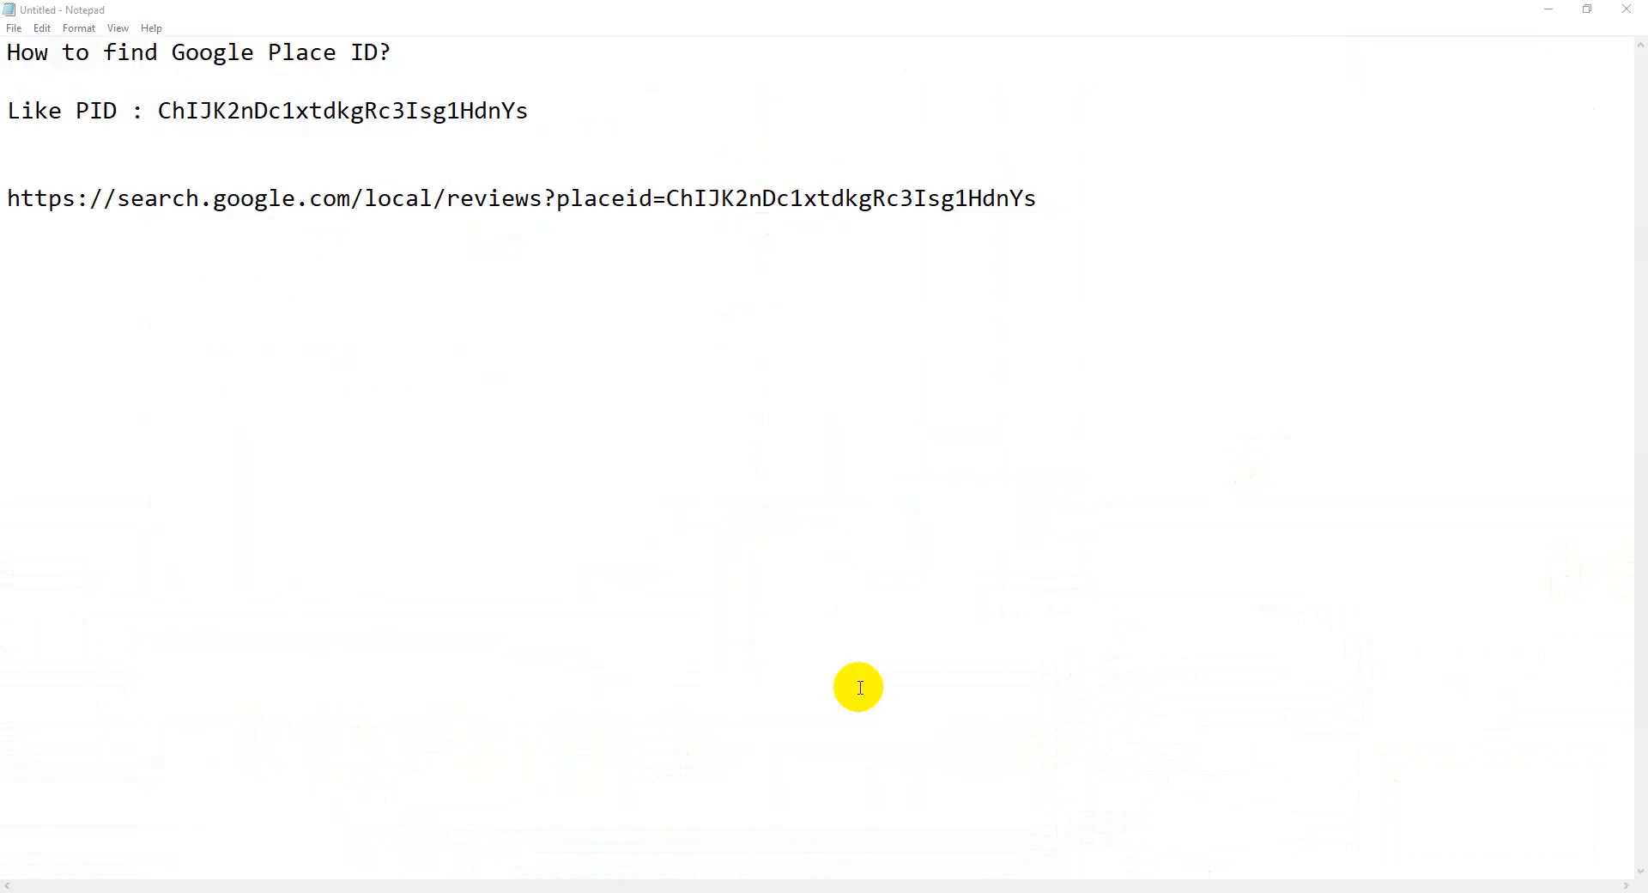
{"action": "mouse_move", "coordinate": [105, 112]}
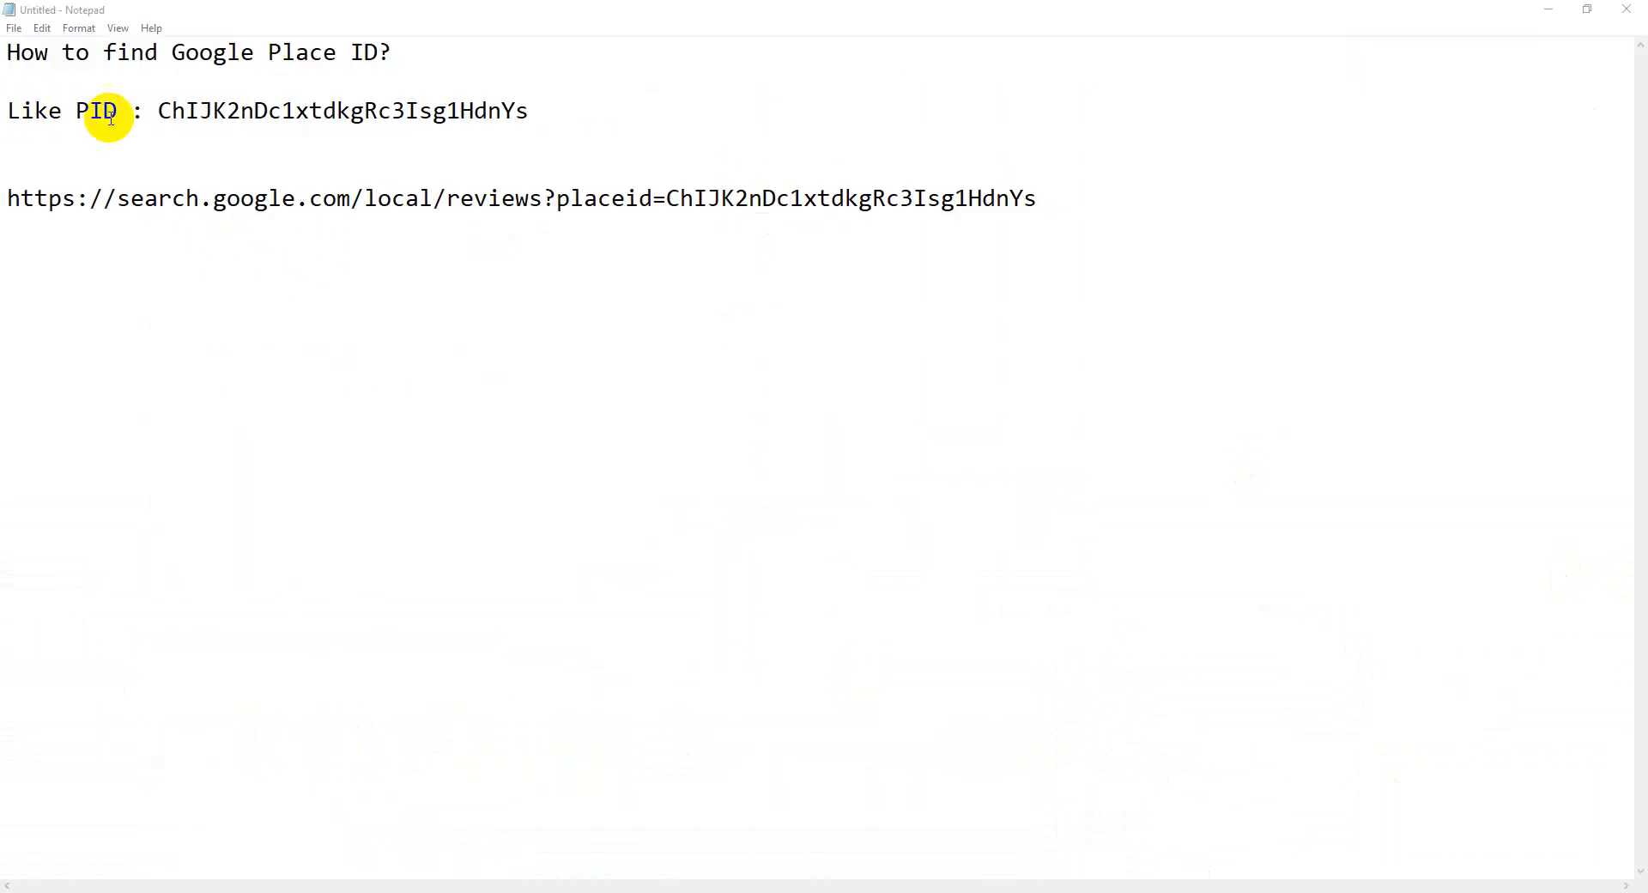
Copy the place ID and reviews URL line from Notepad and load it in a new Firefox tab.
{"action": "left_click_drag", "start_coordinate": [158, 110], "coordinate": [528, 110]}
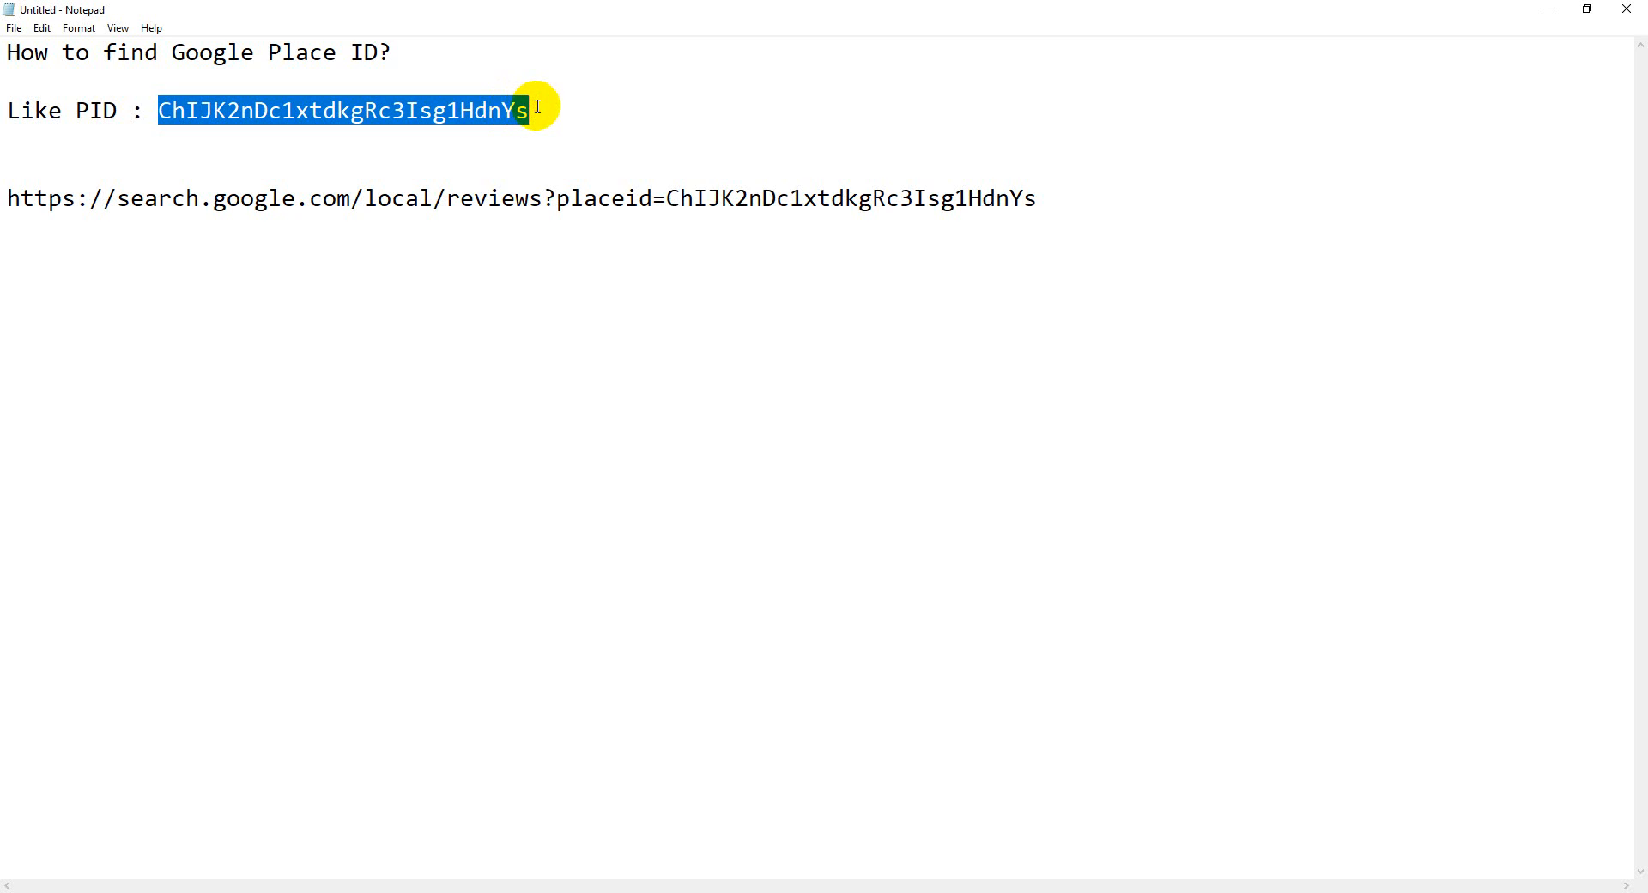
{"action": "mouse_move", "coordinate": [292, 199]}
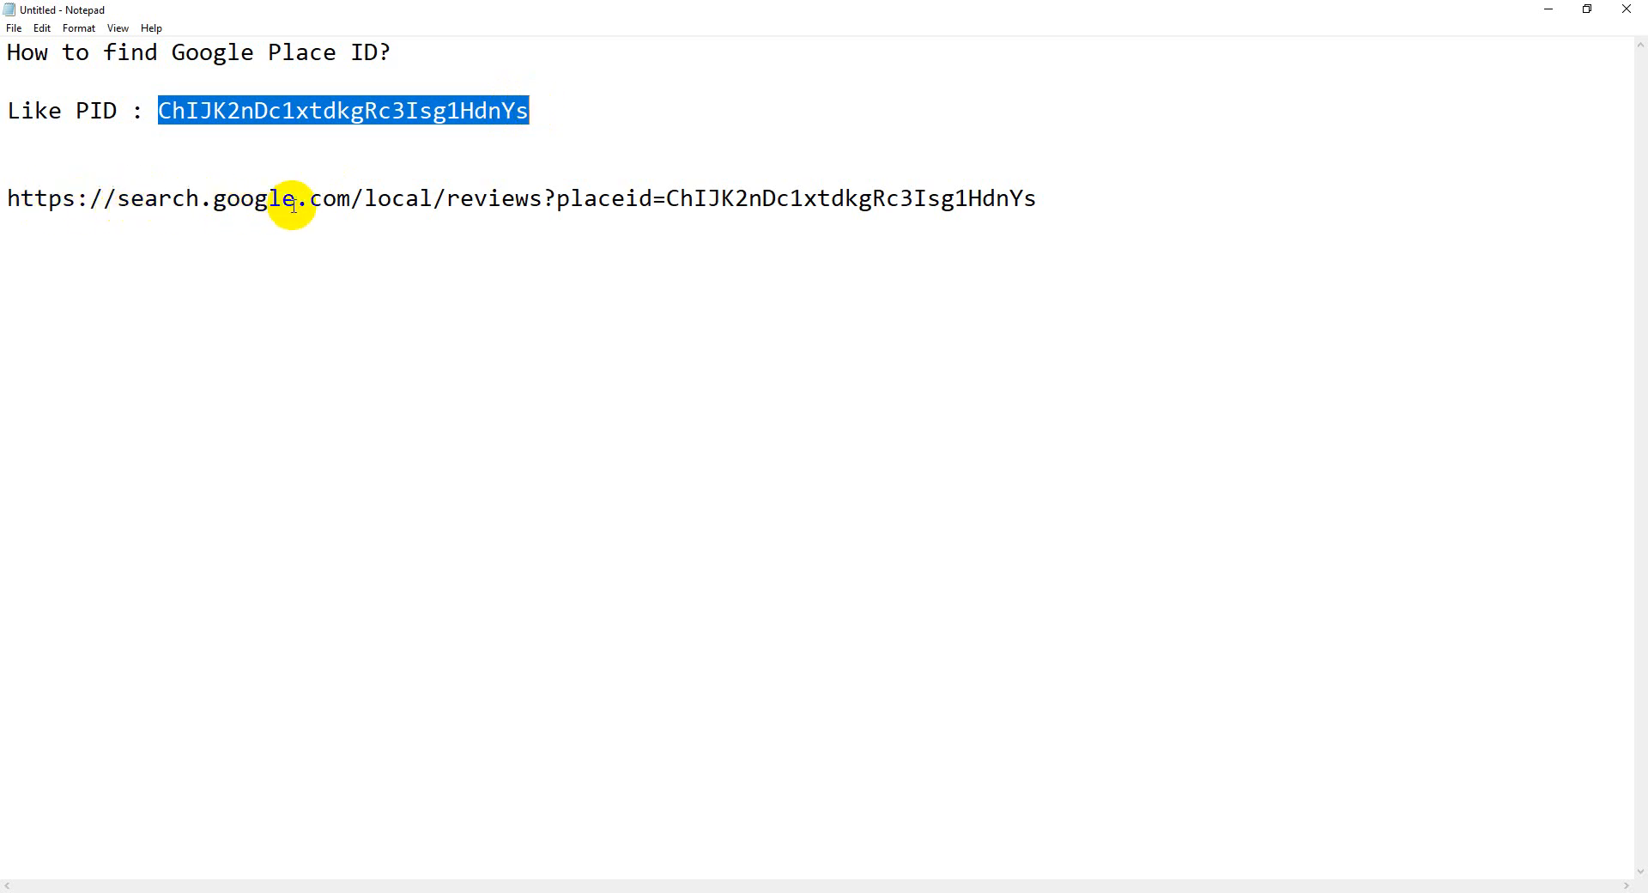
{"action": "mouse_move", "coordinate": [560, 199]}
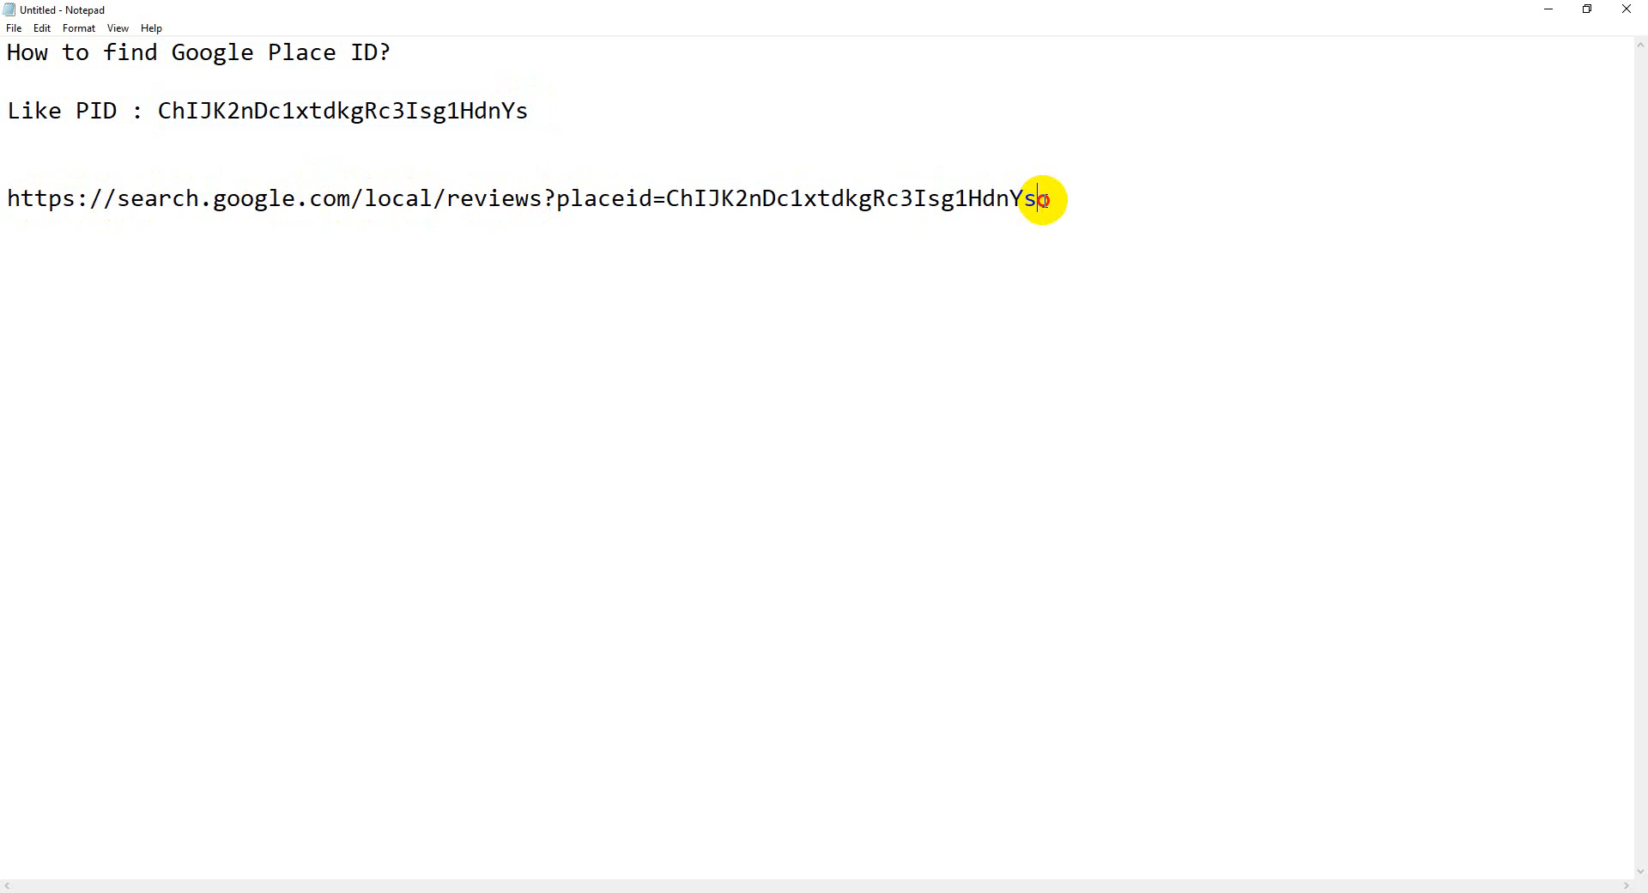
{"action": "triple_click", "coordinate": [526, 197]}
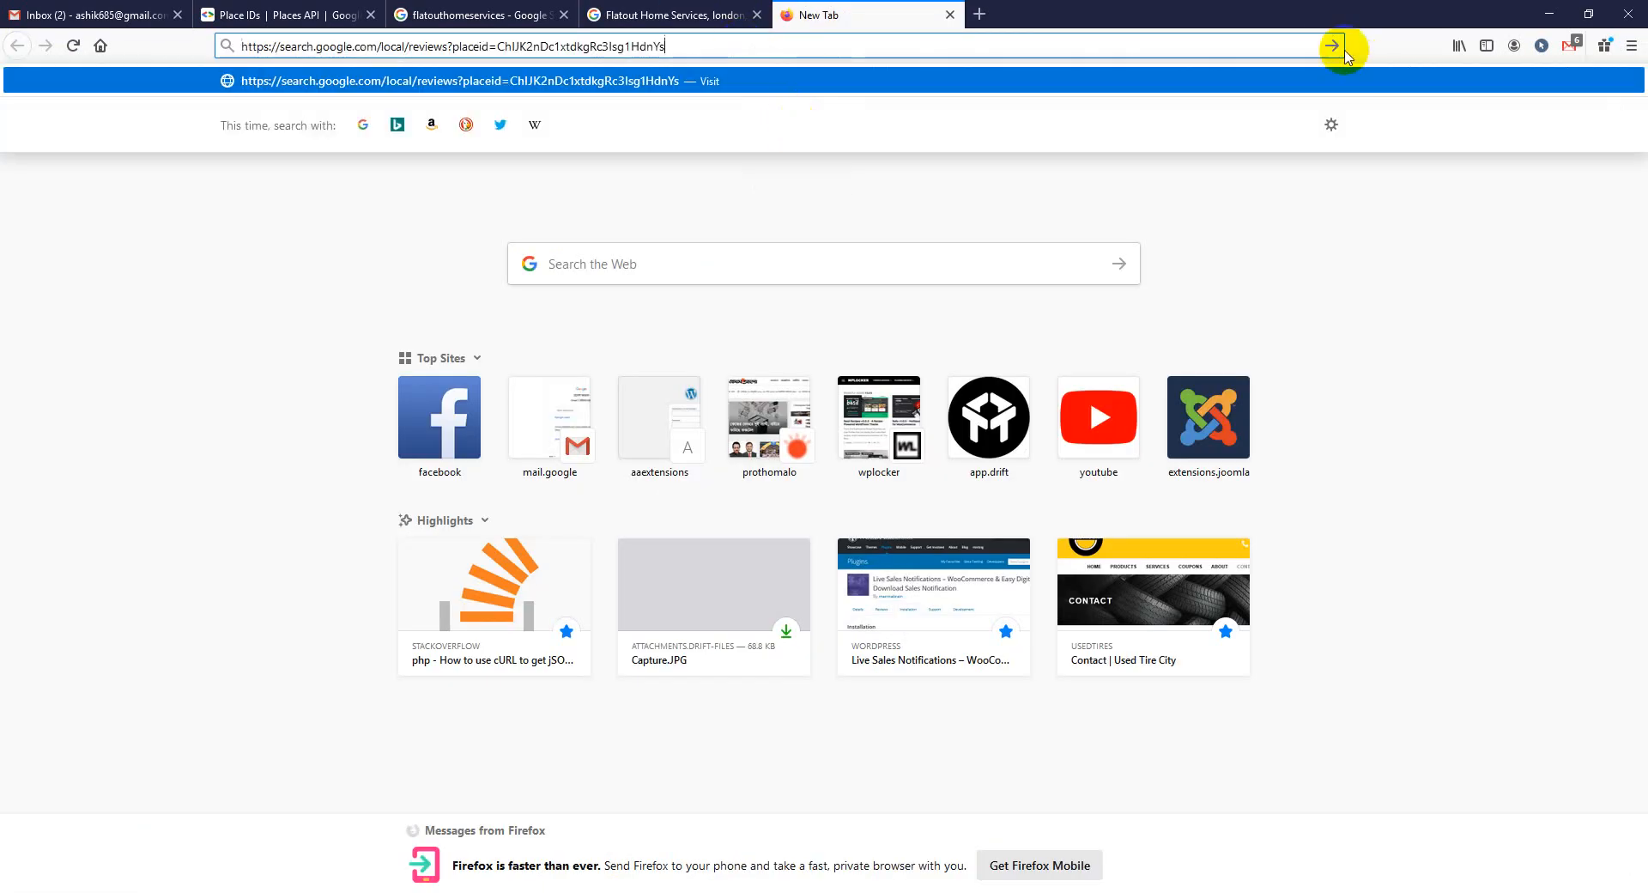
{"action": "left_click", "coordinate": [1332, 44]}
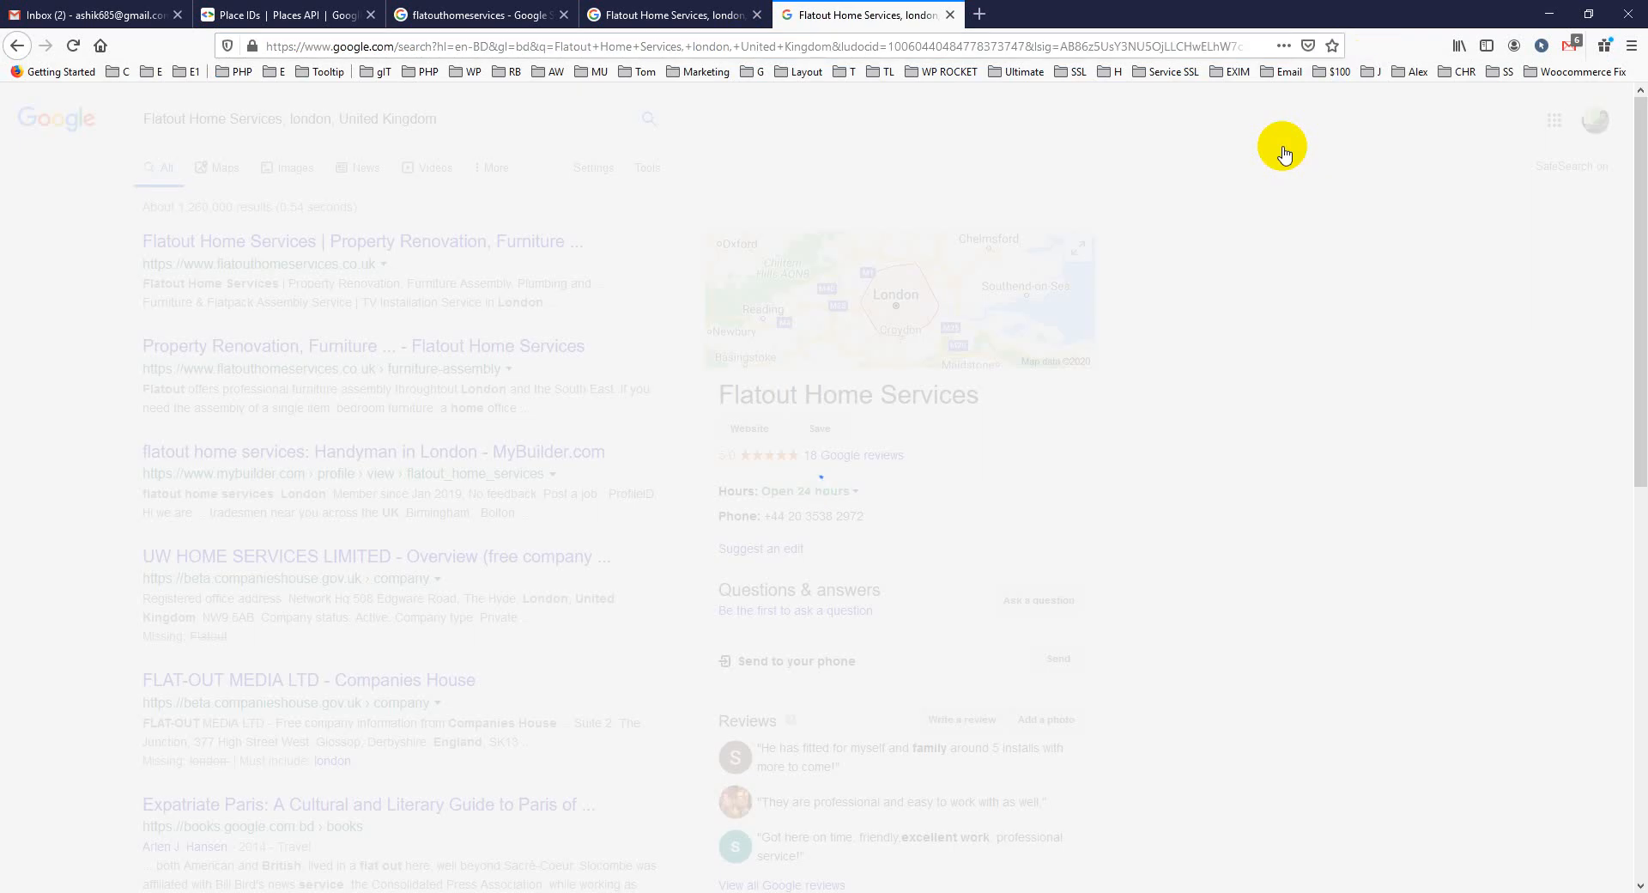
View the Flatout Home Services Google reviews popup showing 18 reviews rated 5.0.
{"action": "left_click", "coordinate": [853, 455]}
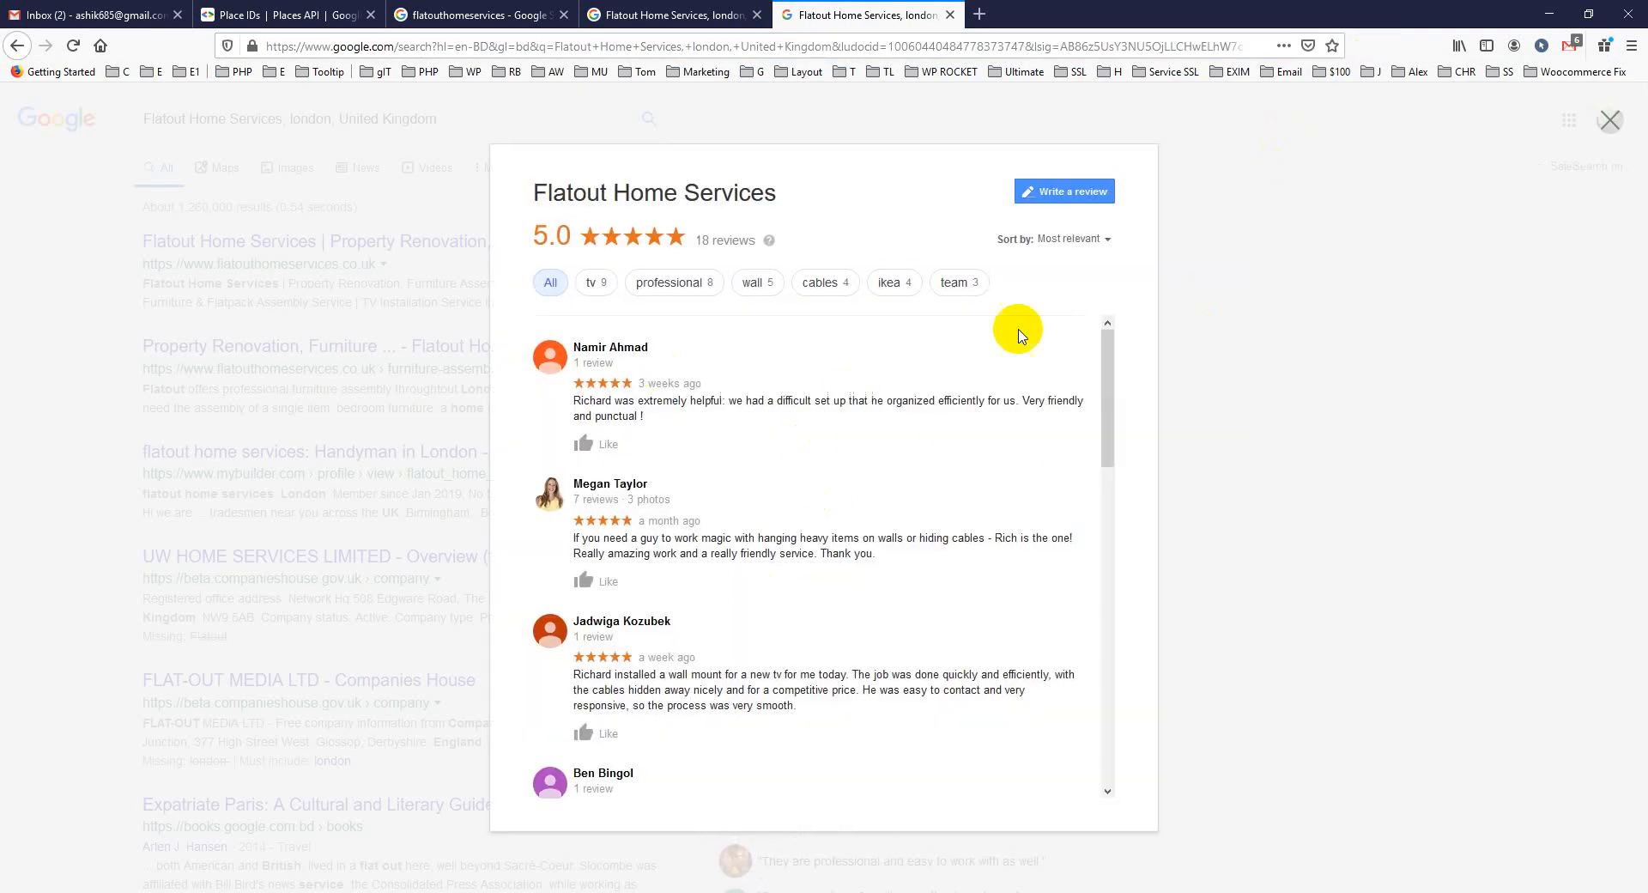
{"action": "mouse_move", "coordinate": [1135, 395]}
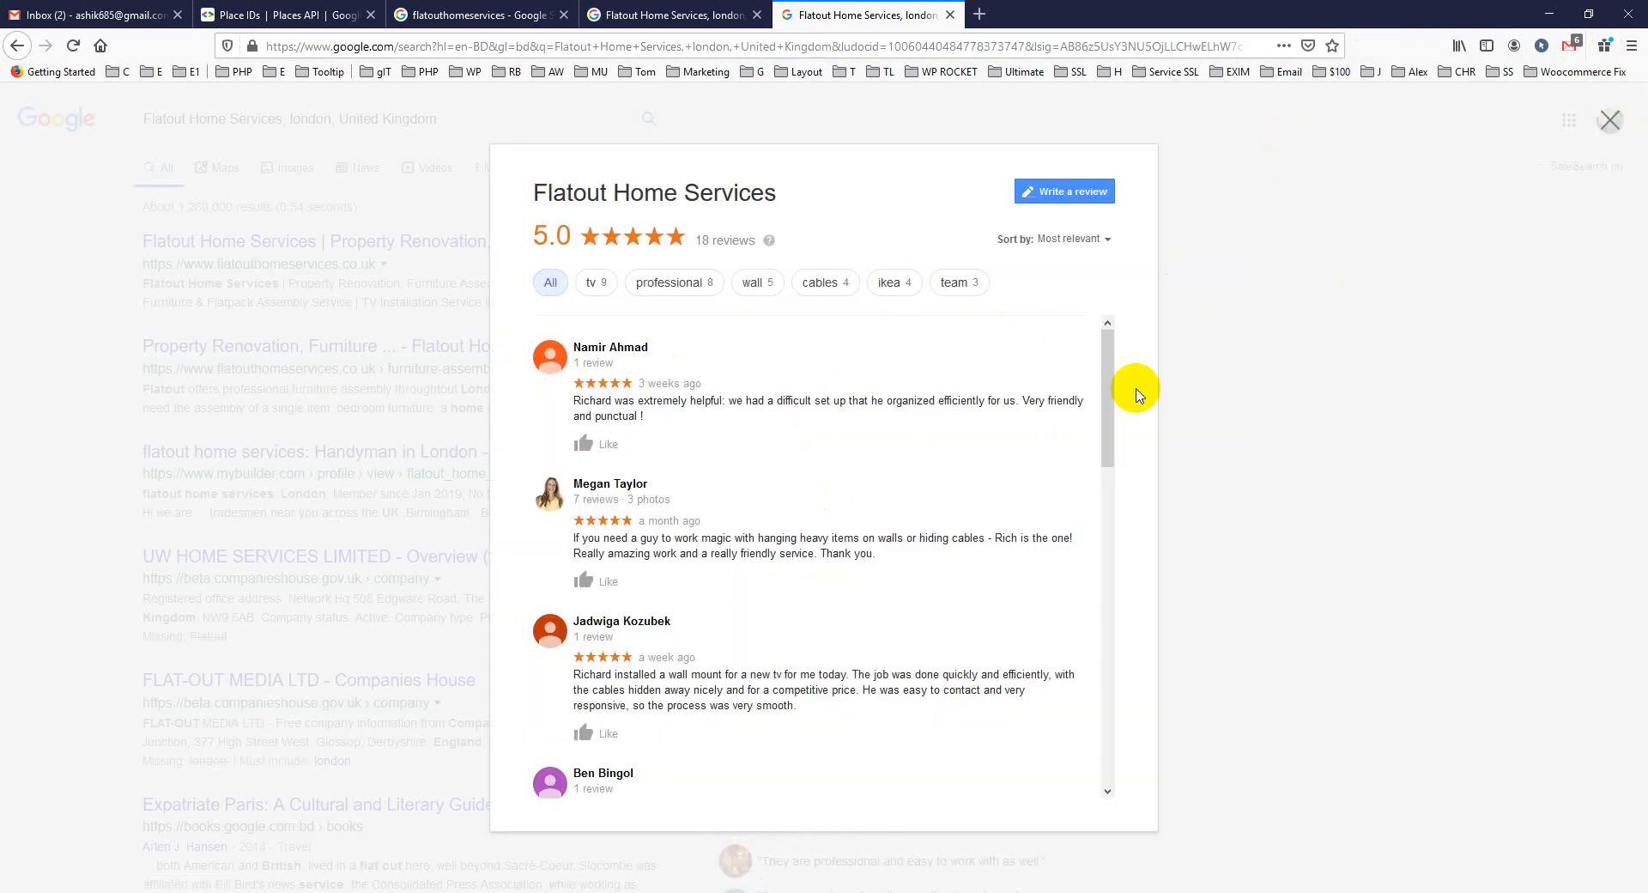
{"action": "mouse_move", "coordinate": [1147, 393]}
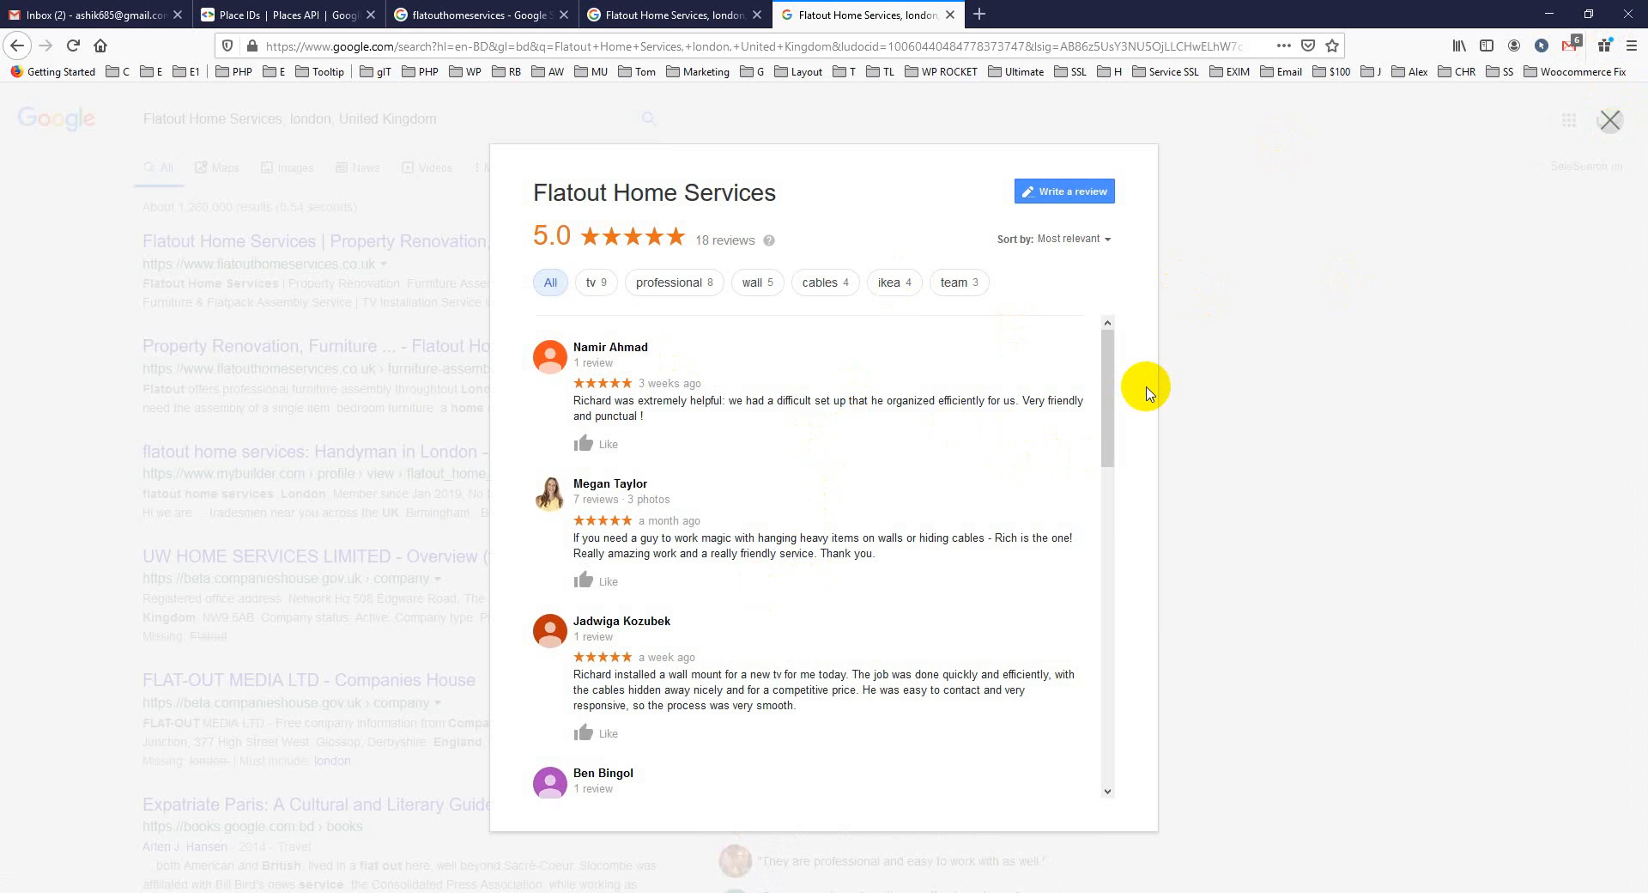
{"action": "mouse_move", "coordinate": [968, 642]}
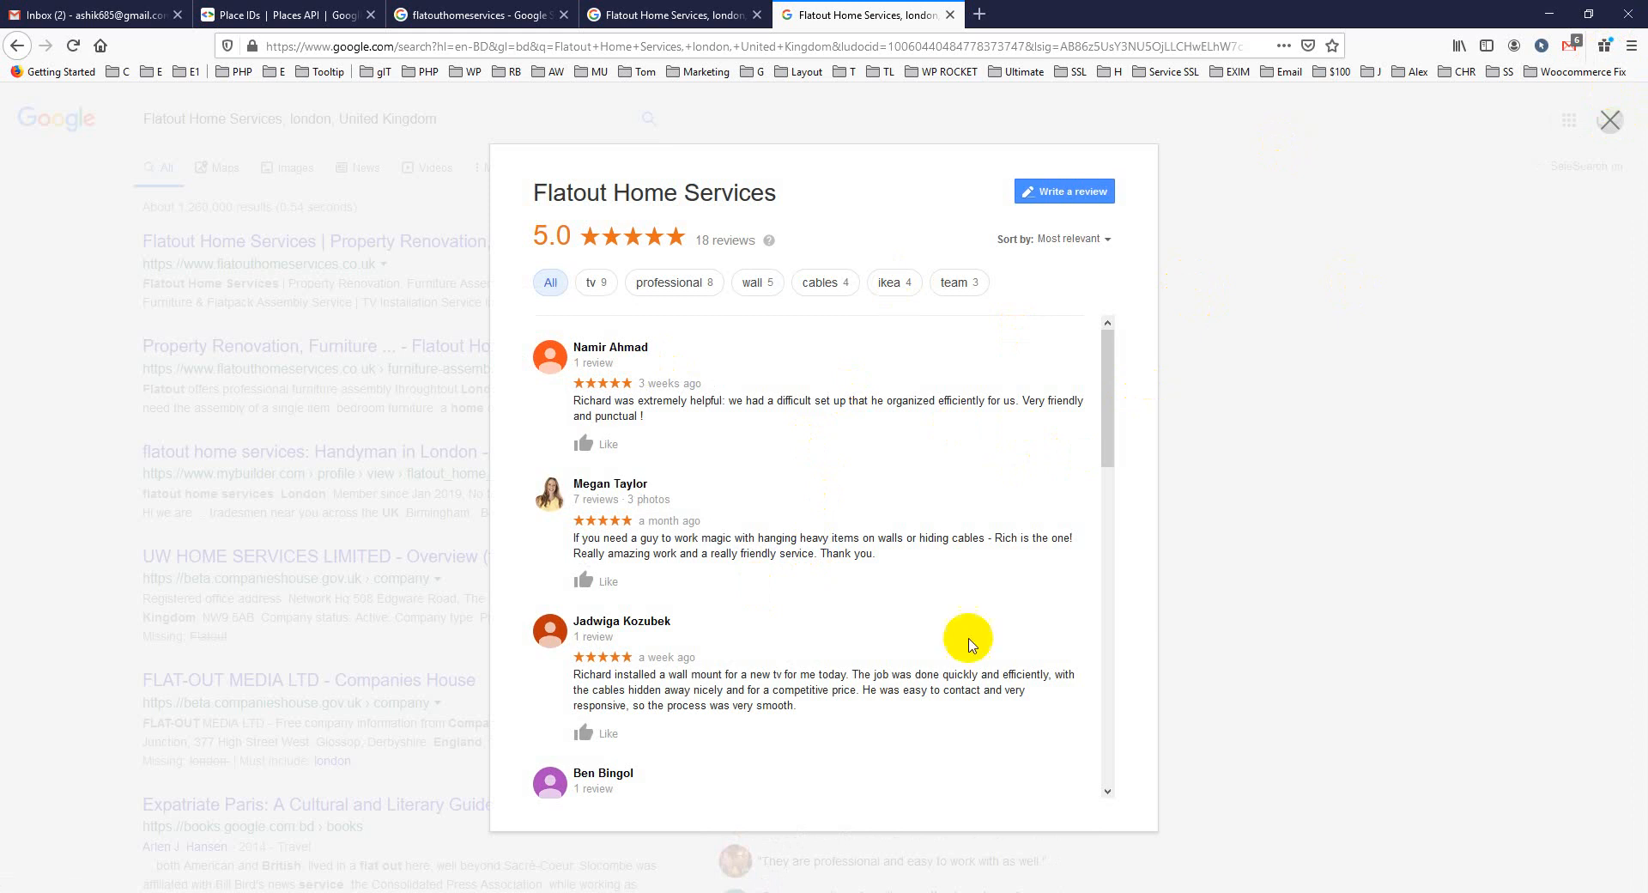